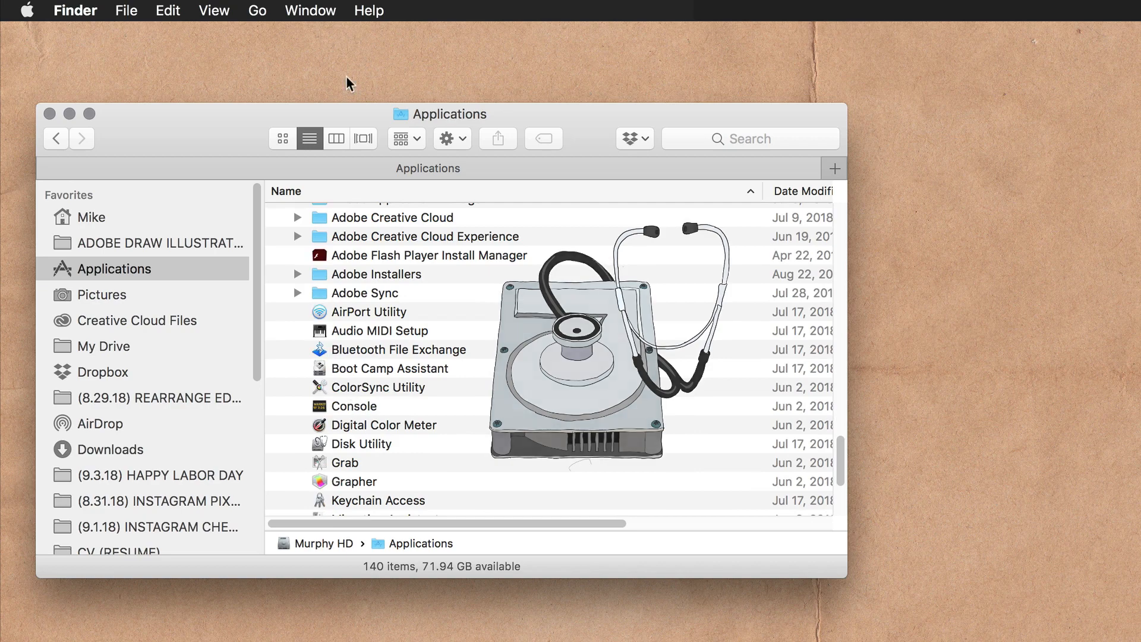
# Jump to the Applications > Utilities folder from Finder's Go menu.
pyautogui.click(257, 10)
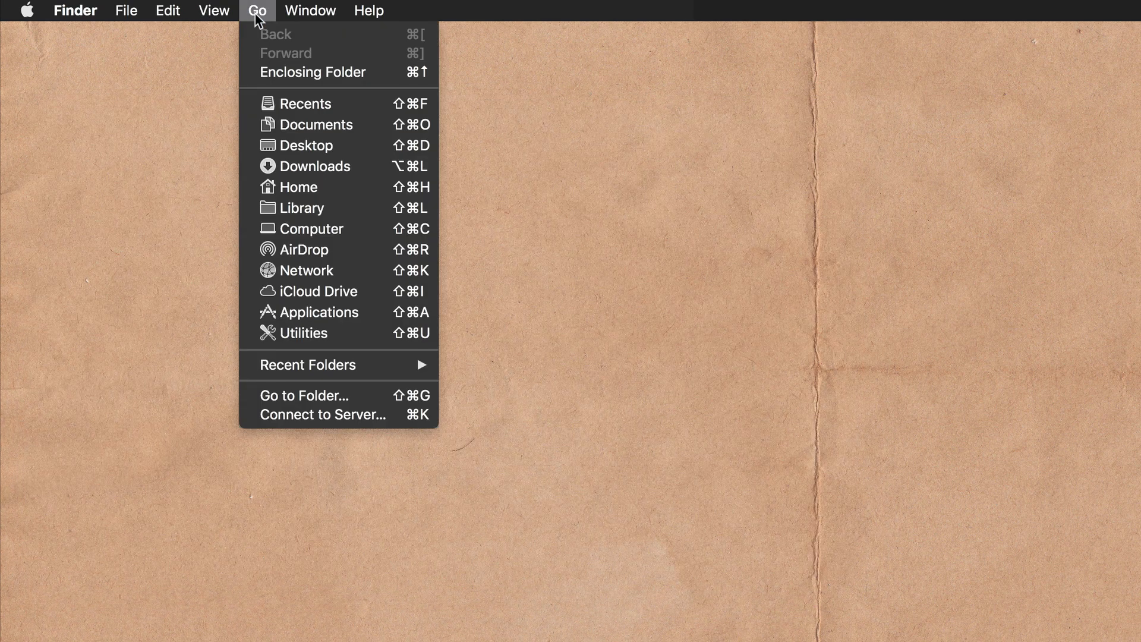
pyautogui.click(304, 333)
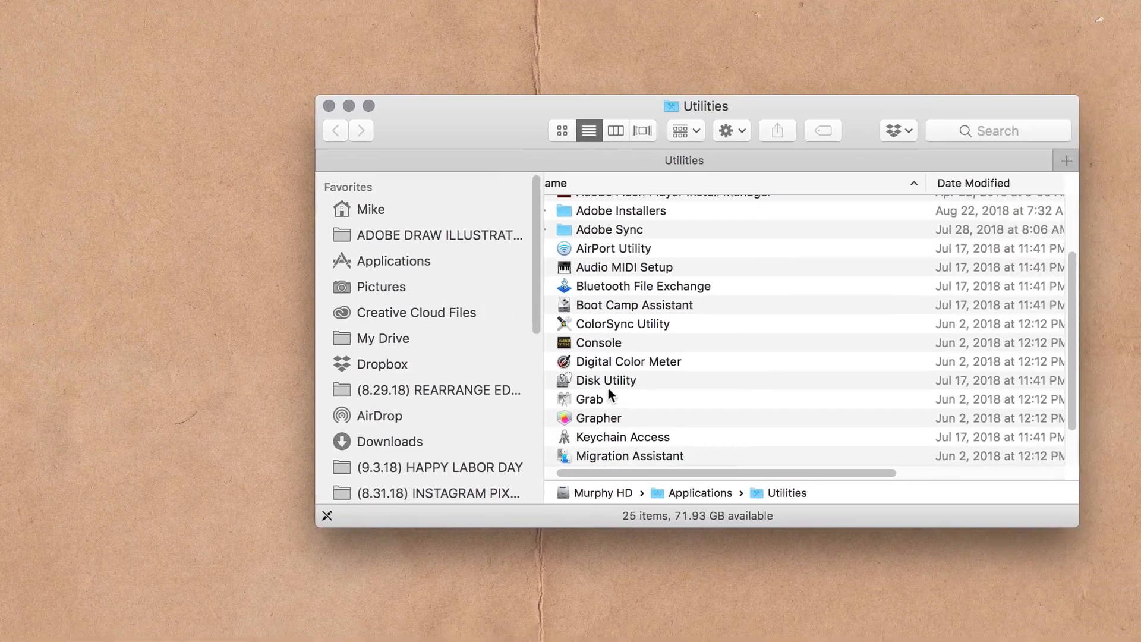
# Launch Disk Utility, showing Murphy HD and the external FORMAT ME drive.
pyautogui.doubleClick(605, 380)
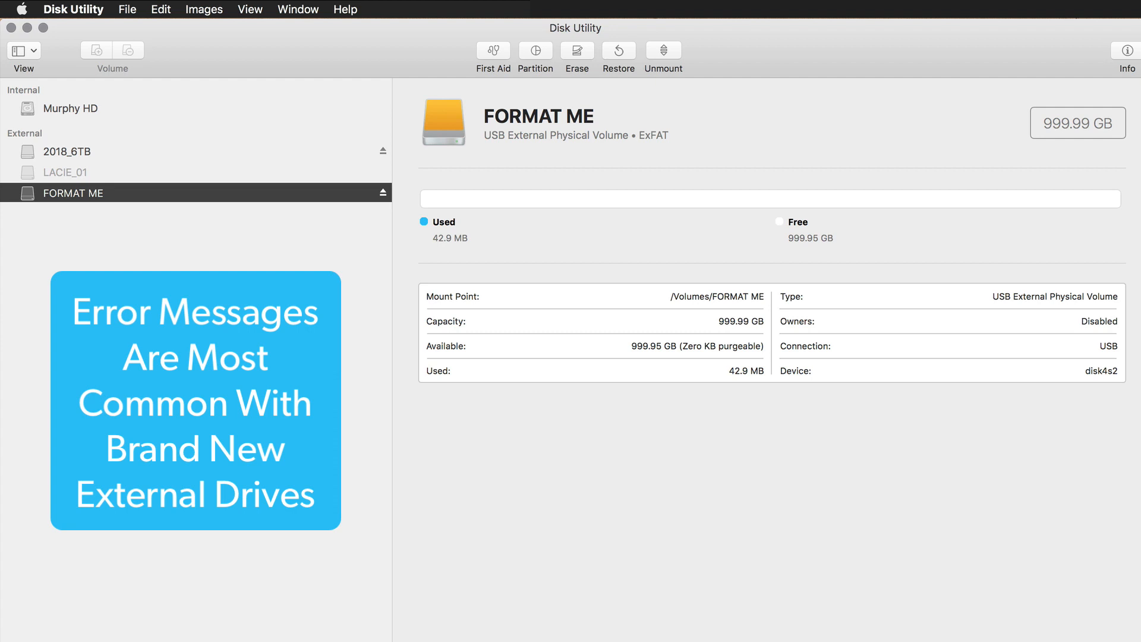
pyautogui.moveTo(306, 329)
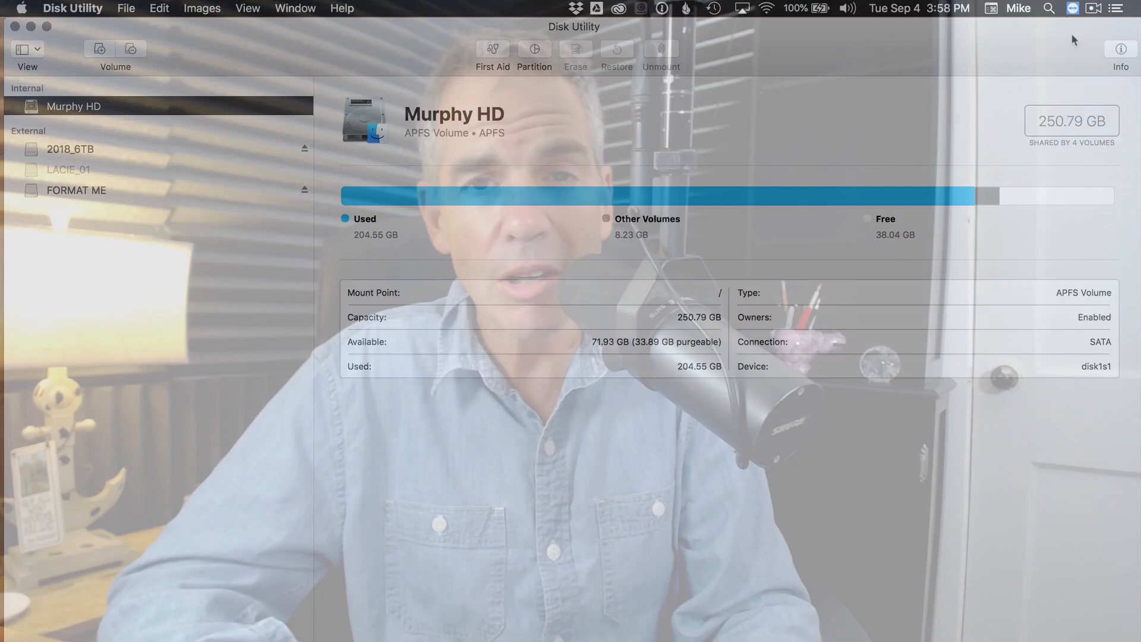
# Switch the sidebar to Show All Devices, revealing the HGST HTS721010A9E630 Media disk.
pyautogui.click(39, 80)
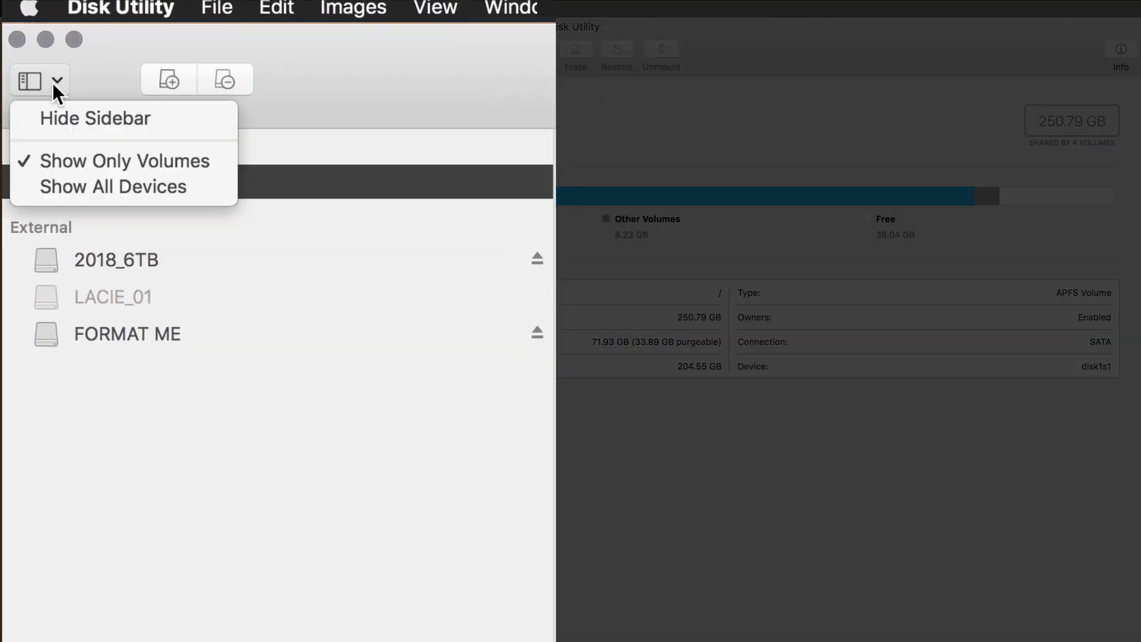
pyautogui.click(112, 186)
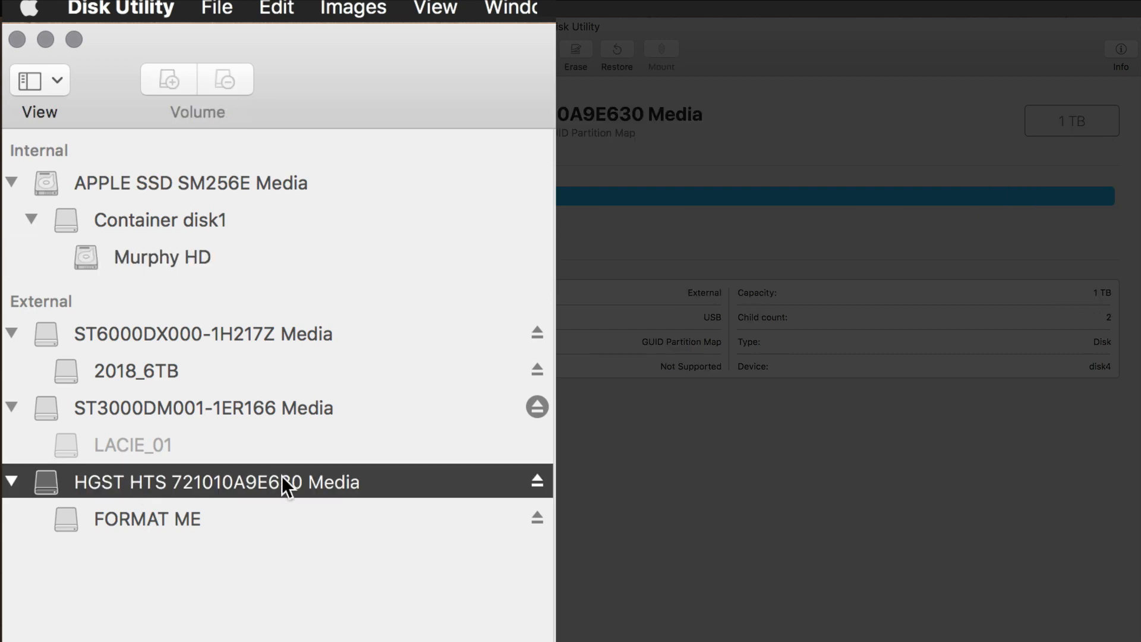
pyautogui.click(39, 79)
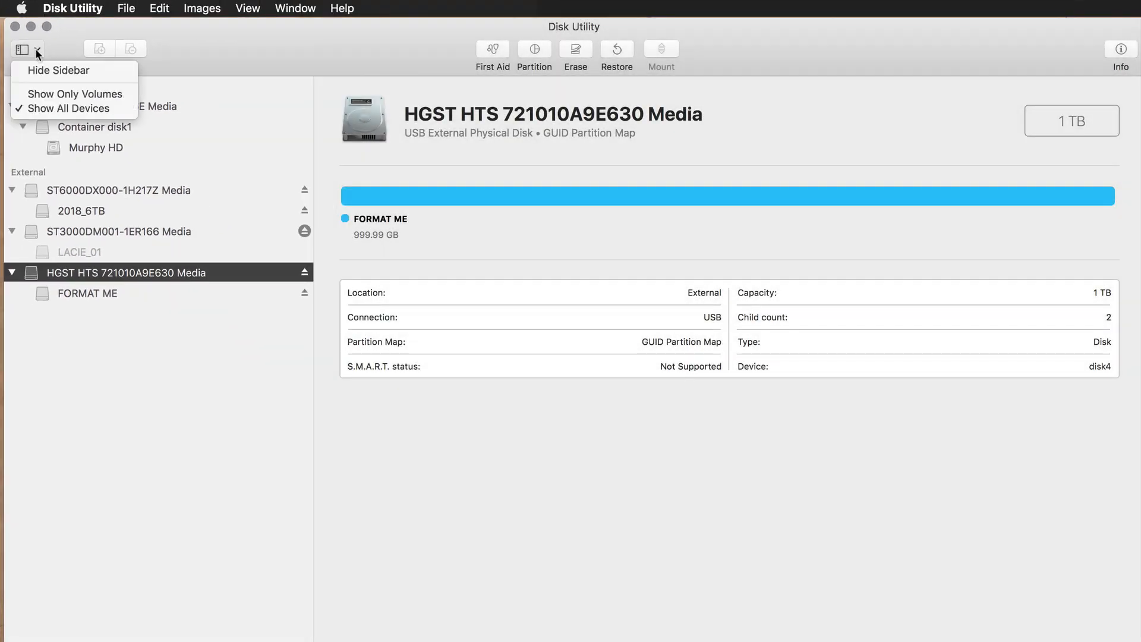
pyautogui.click(247, 7)
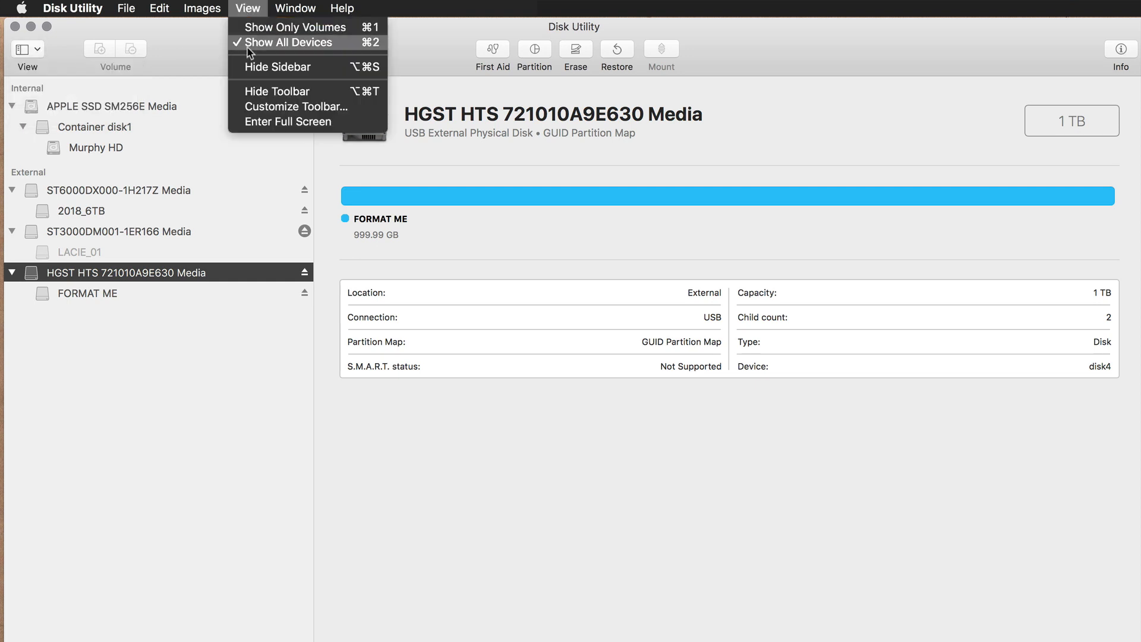
pyautogui.moveTo(398, 49)
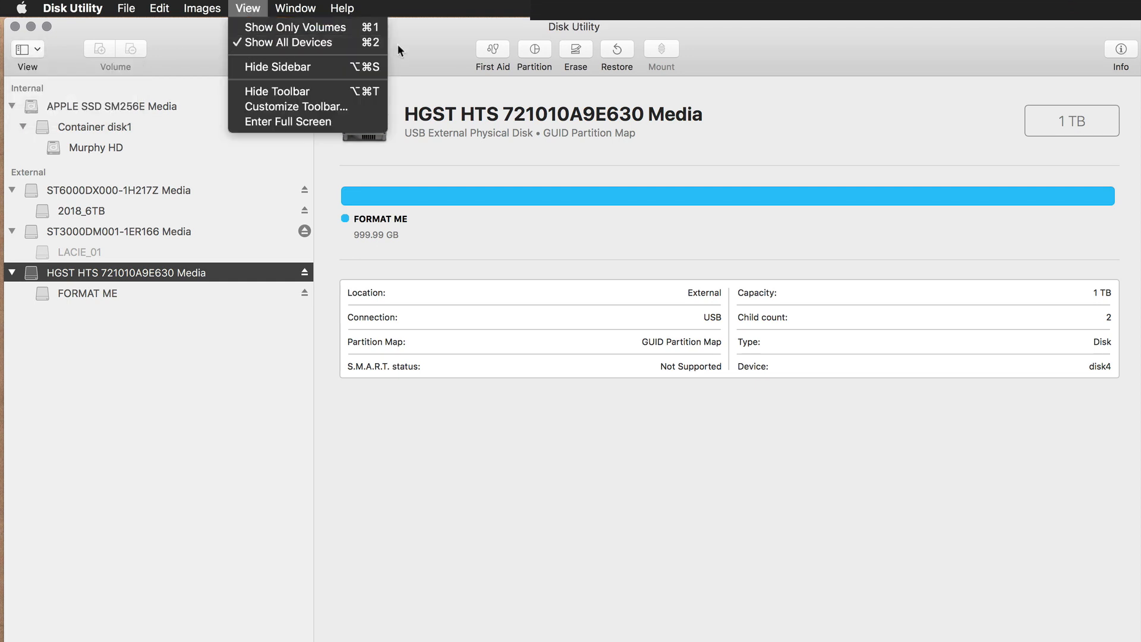
pyautogui.click(305, 145)
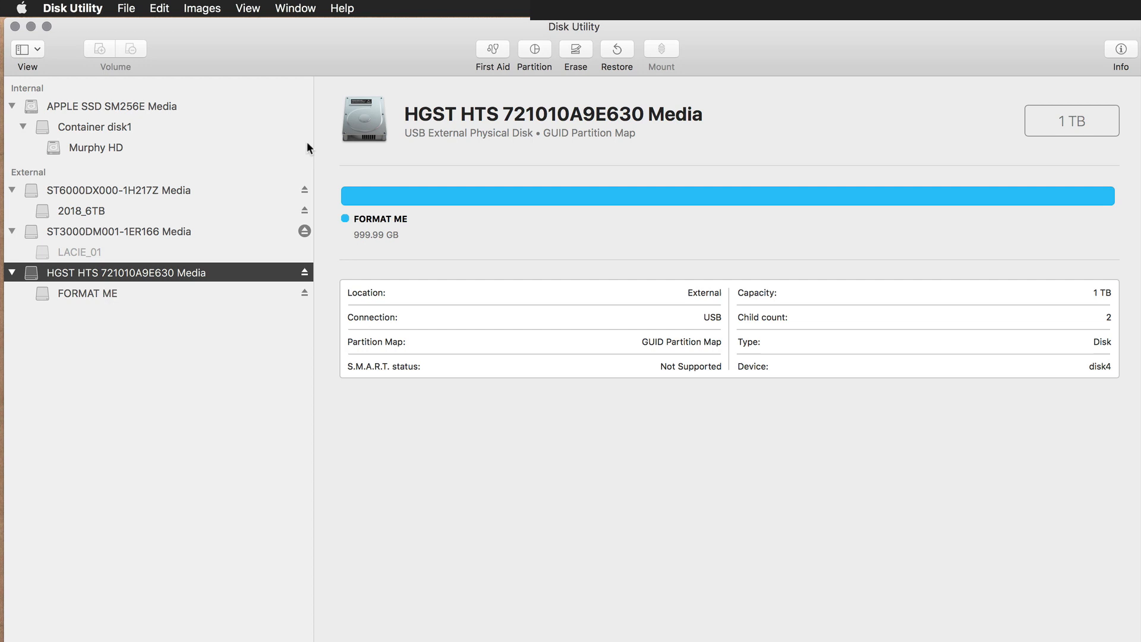
pyautogui.click(22, 49)
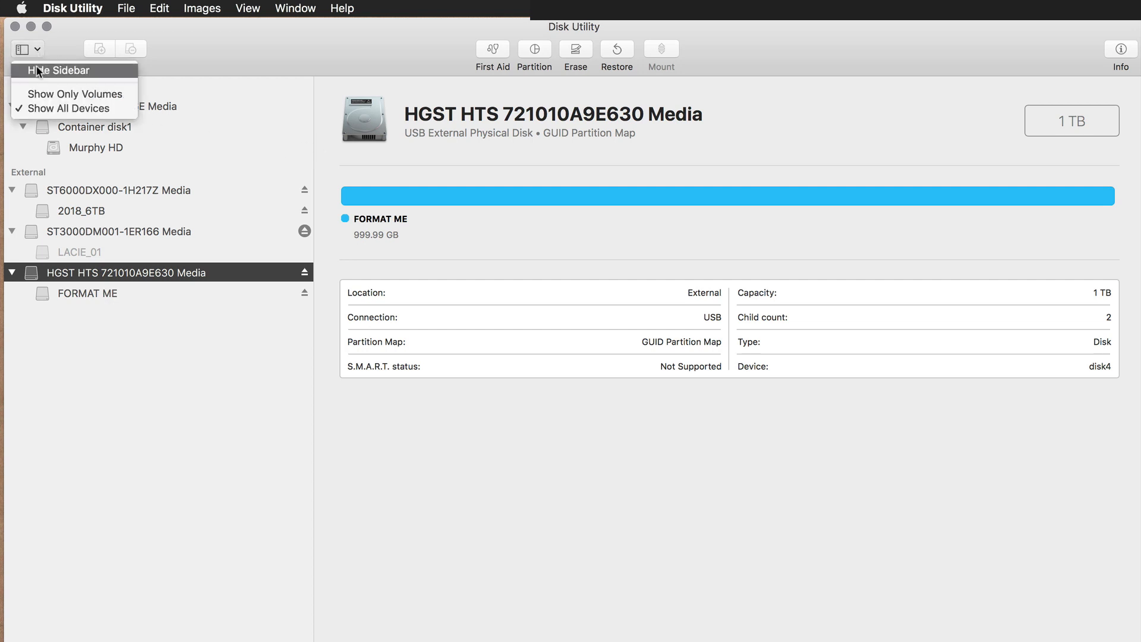
pyautogui.click(59, 70)
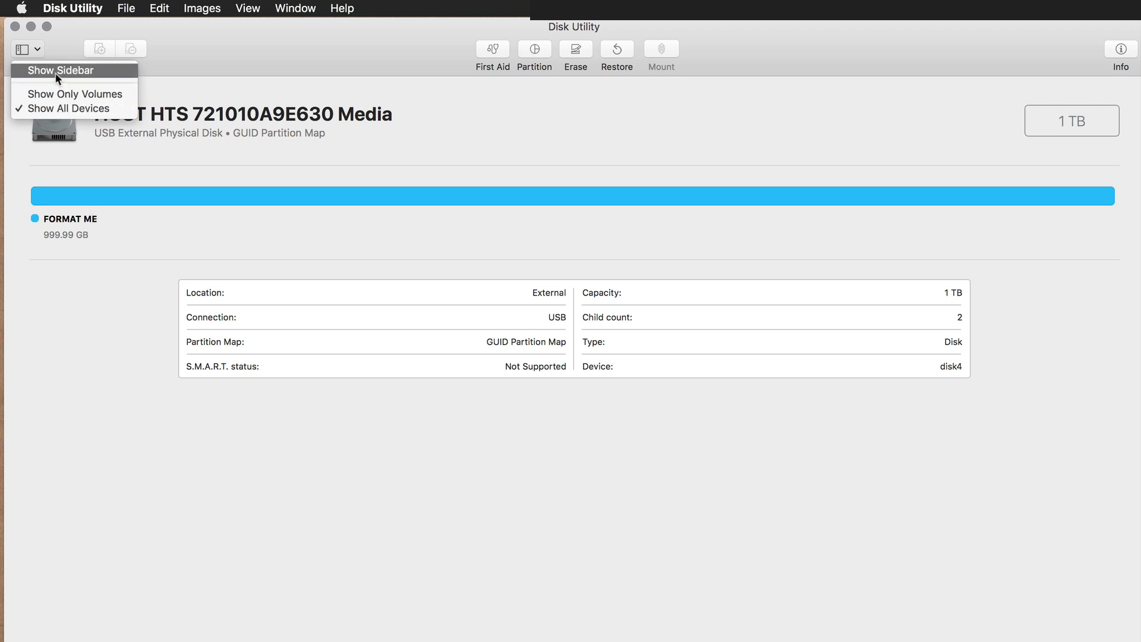
pyautogui.click(60, 70)
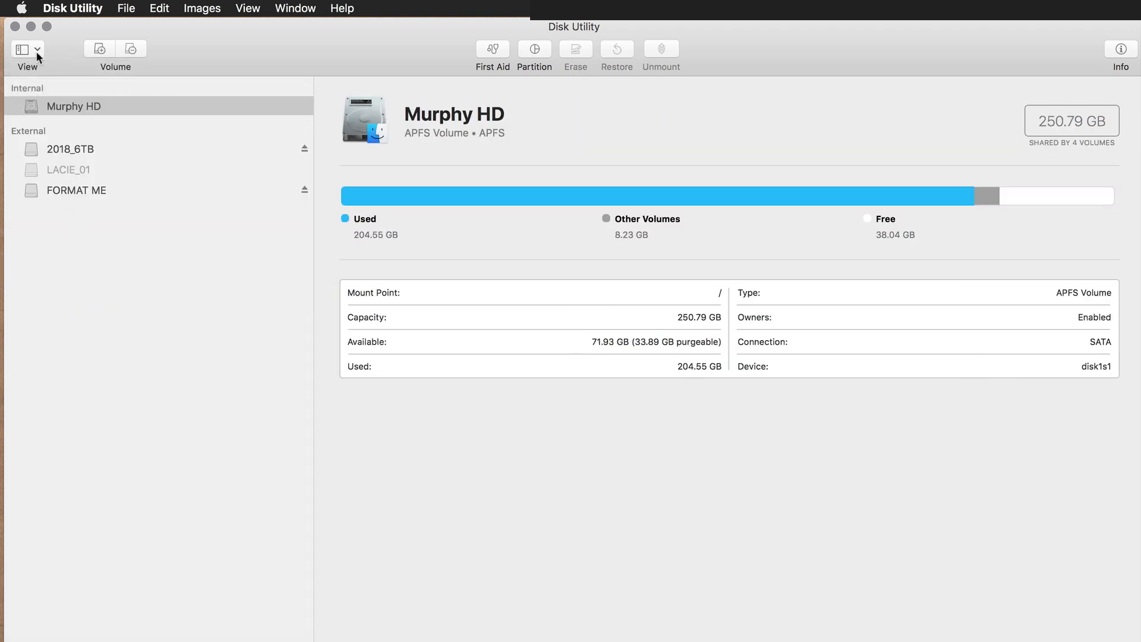
pyautogui.click(22, 48)
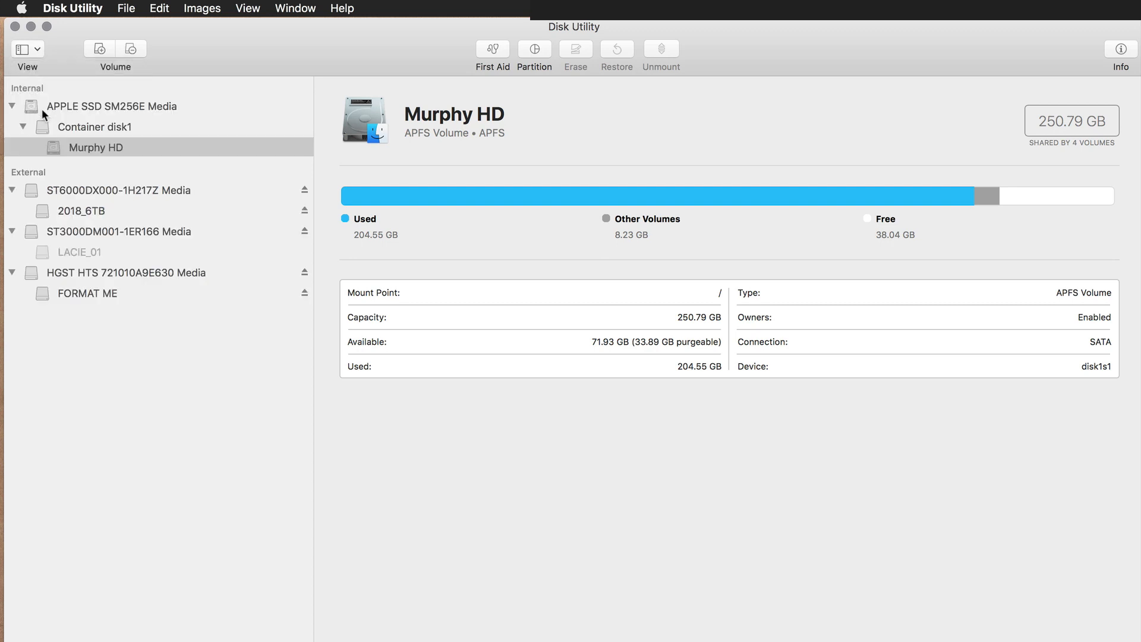
pyautogui.click(127, 273)
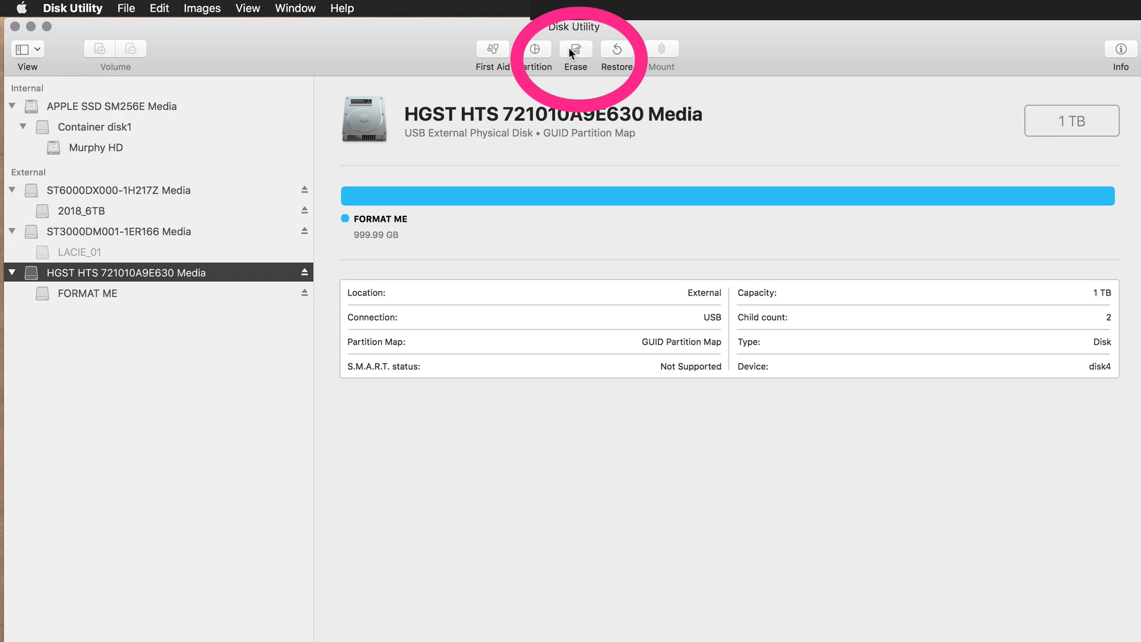
# Erase the HGST disk as APFS 'High Sierra Tutorial' with GUID Partition Map, then close the notice.
pyautogui.click(575, 49)
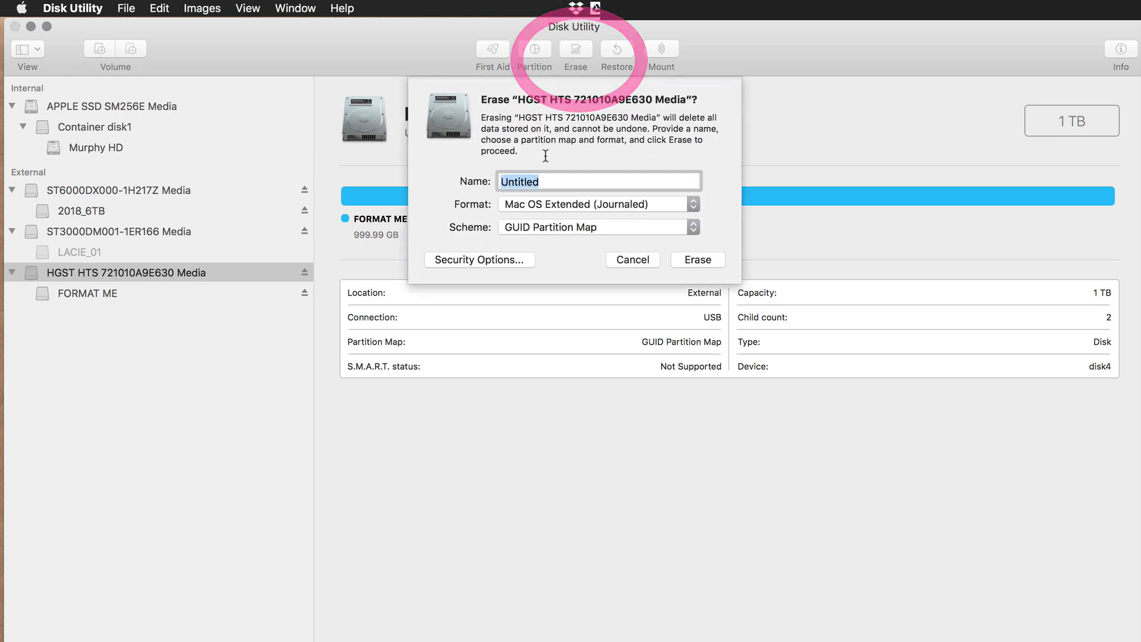
pyautogui.write('Hight')
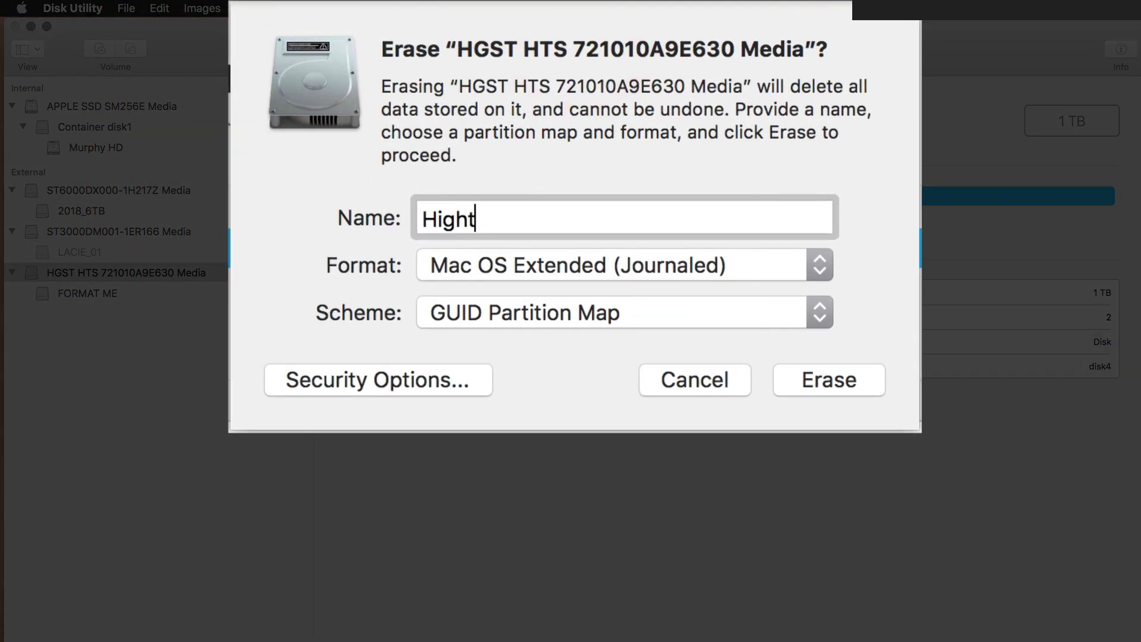
pyautogui.write('Sierra')
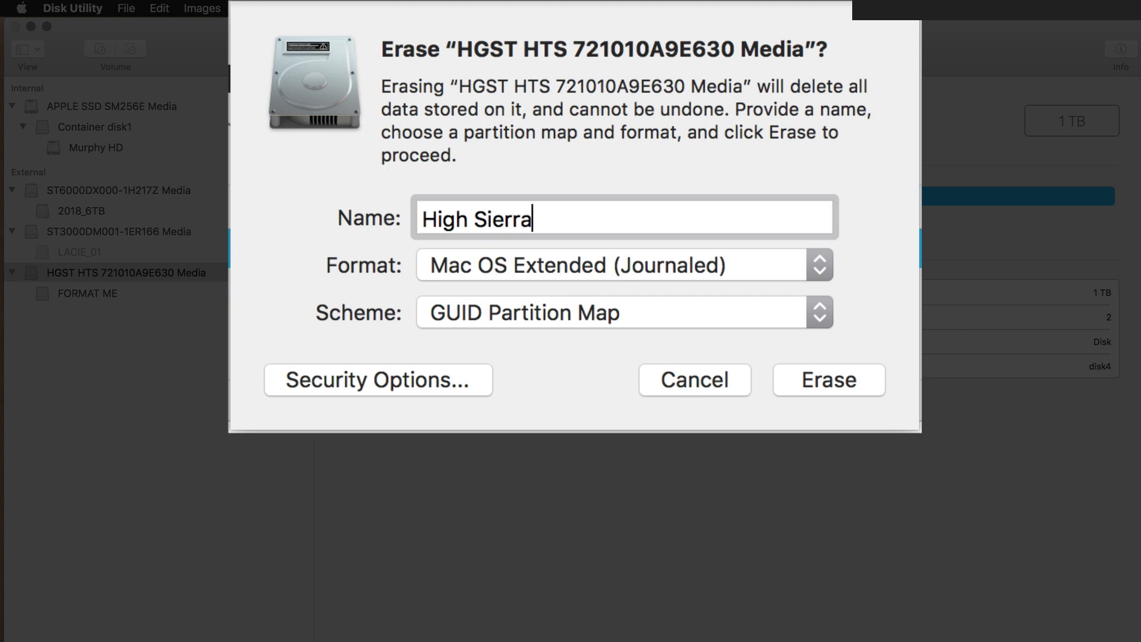
pyautogui.write('Tutor')
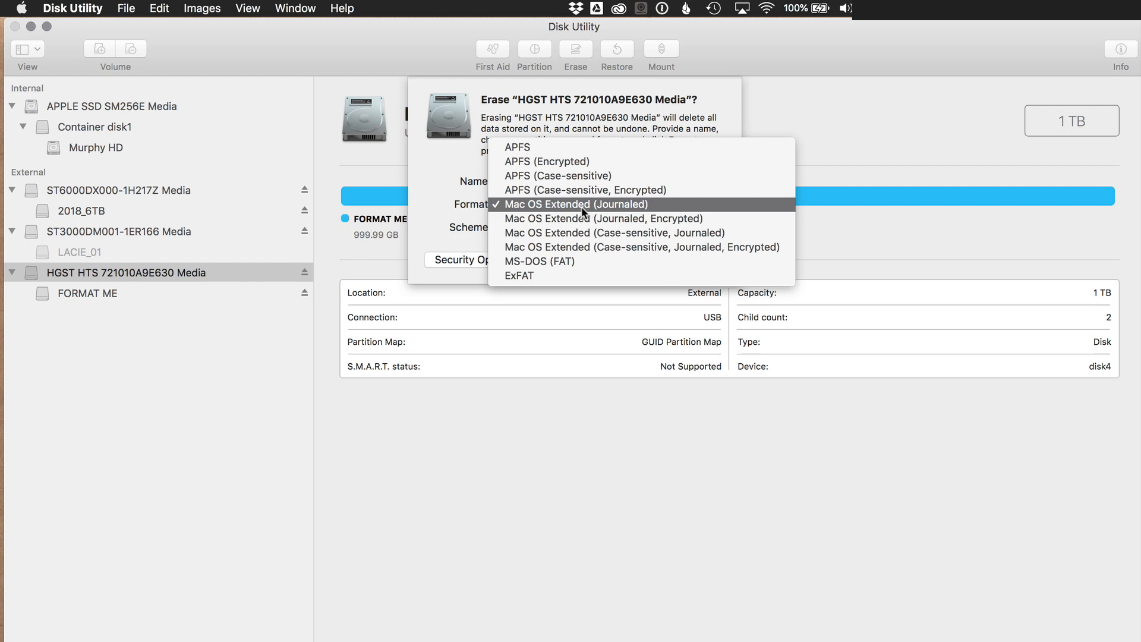
pyautogui.click(517, 146)
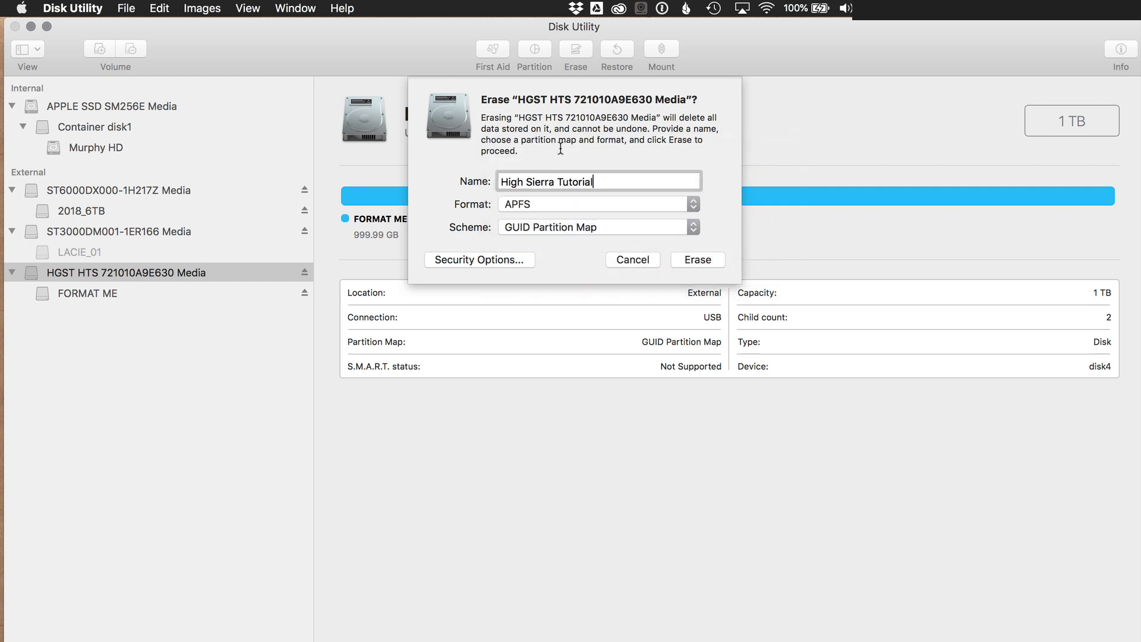
pyautogui.click(597, 226)
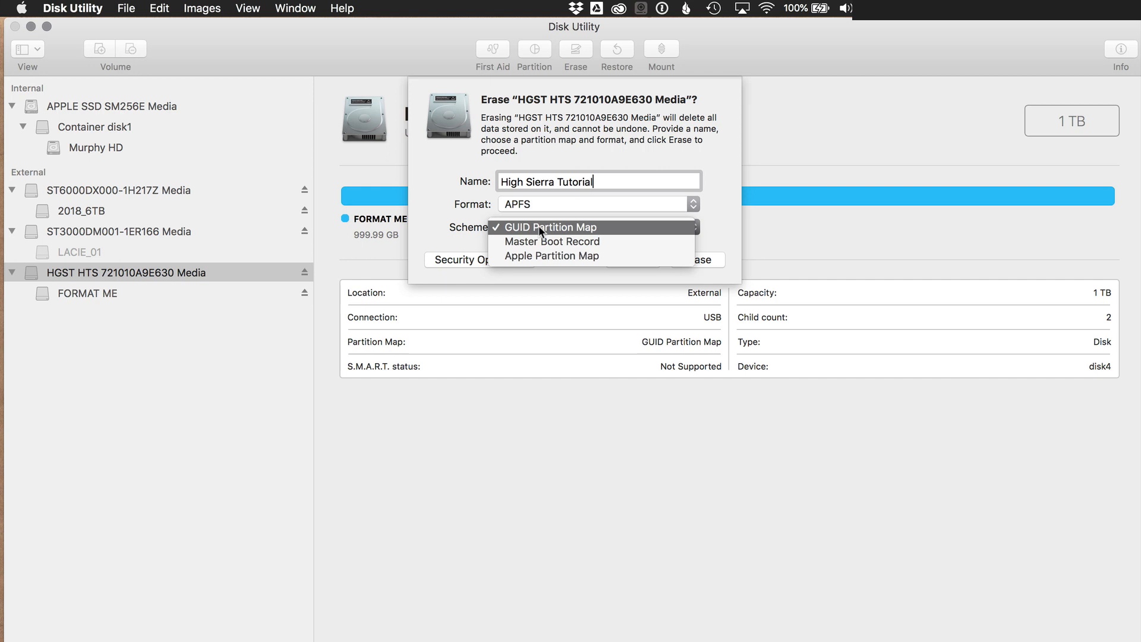
pyautogui.click(547, 227)
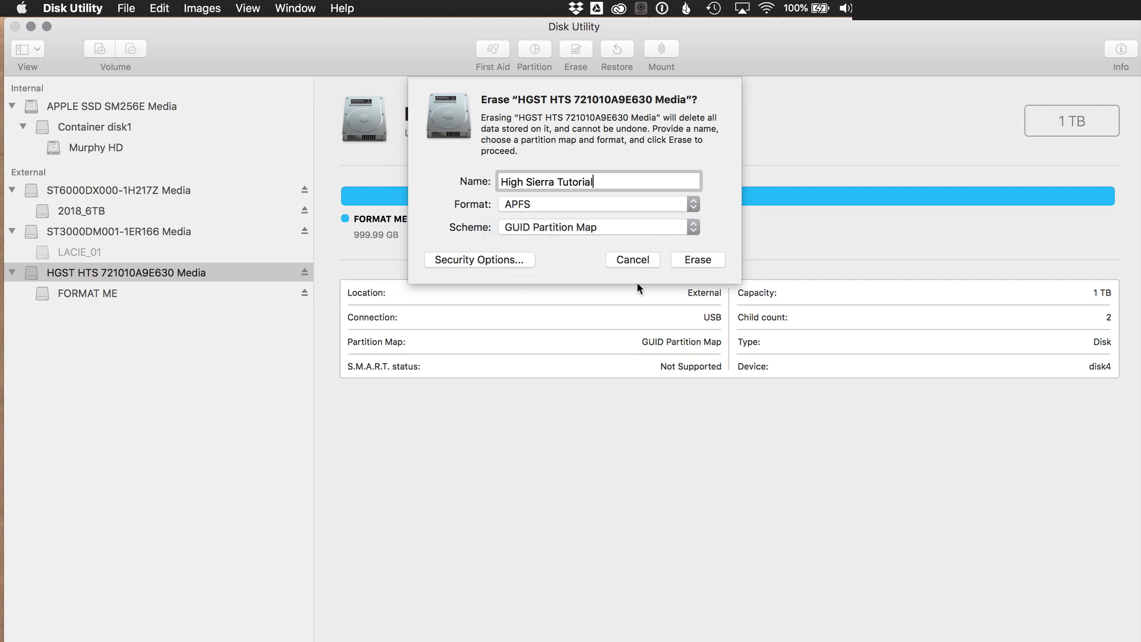
pyautogui.click(697, 259)
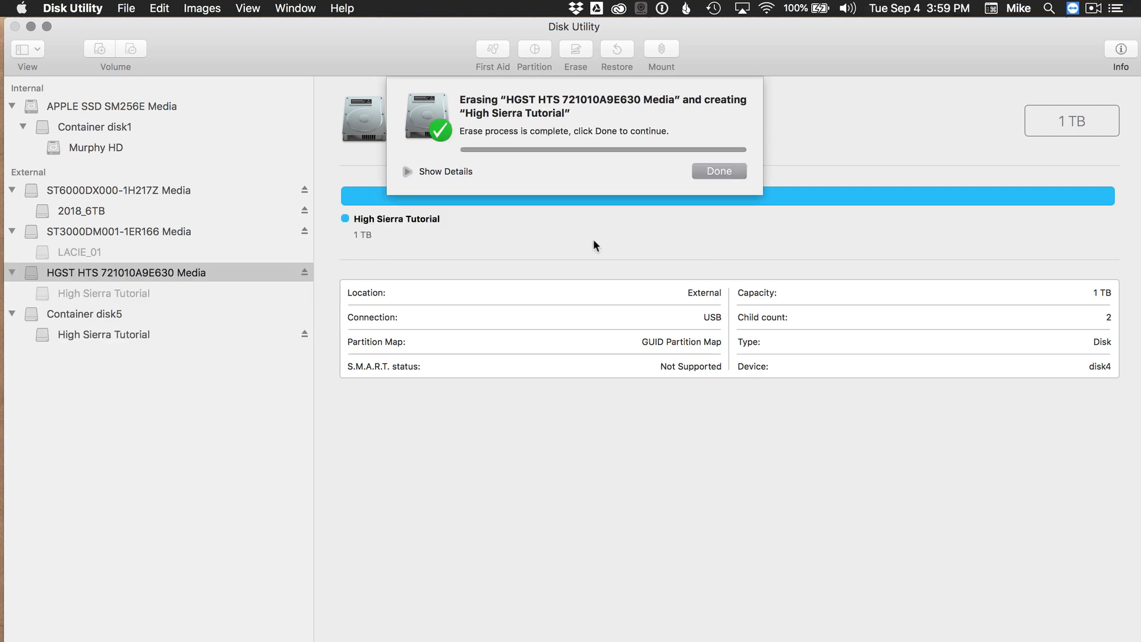
pyautogui.click(718, 171)
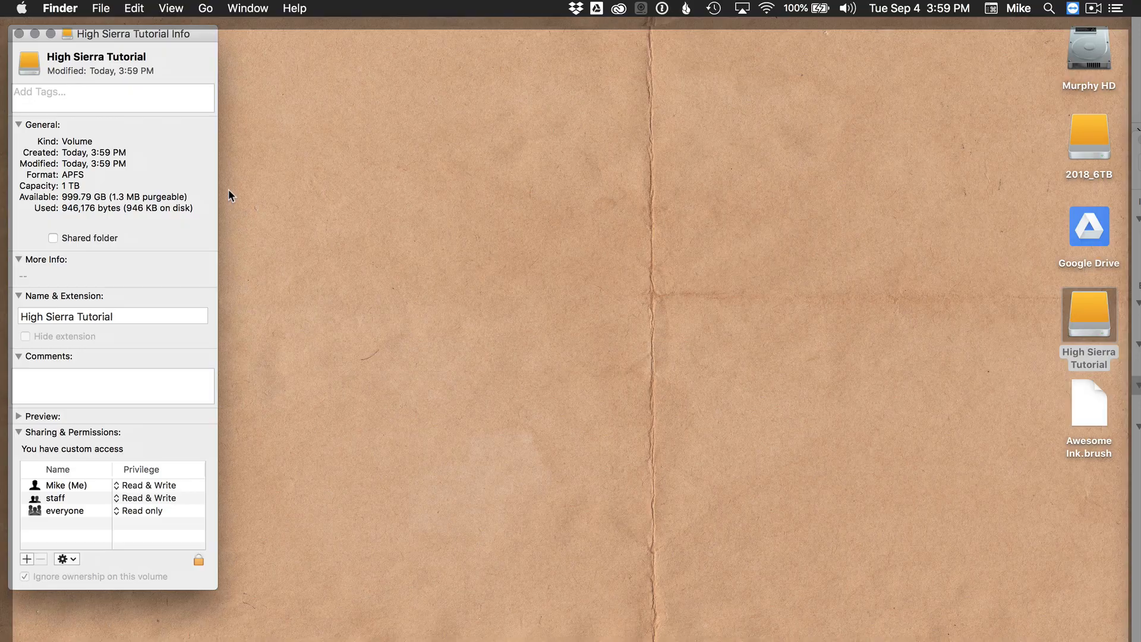